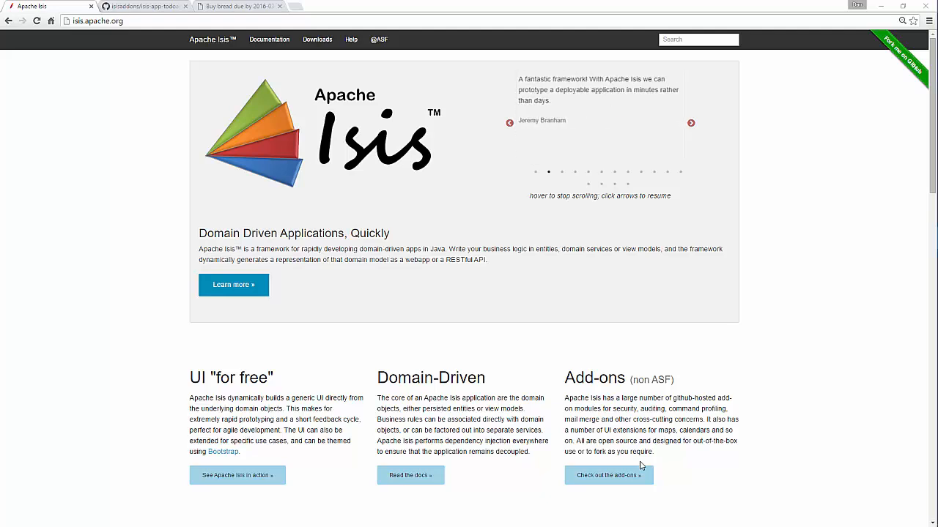
pyautogui.moveTo(484, 296)
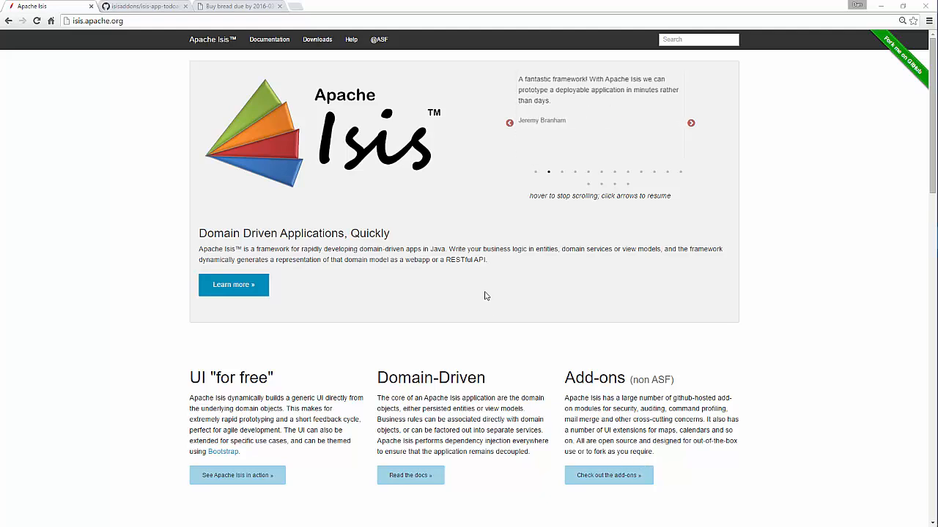
# Switch Chrome to the isisaddons/isis-app-todoapp GitHub repository tab
pyautogui.click(143, 7)
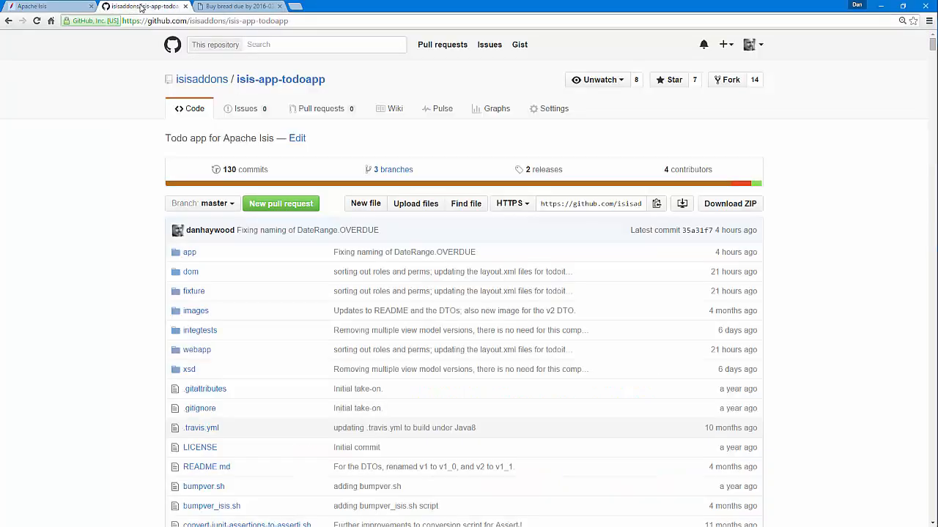
pyautogui.moveTo(96, 245)
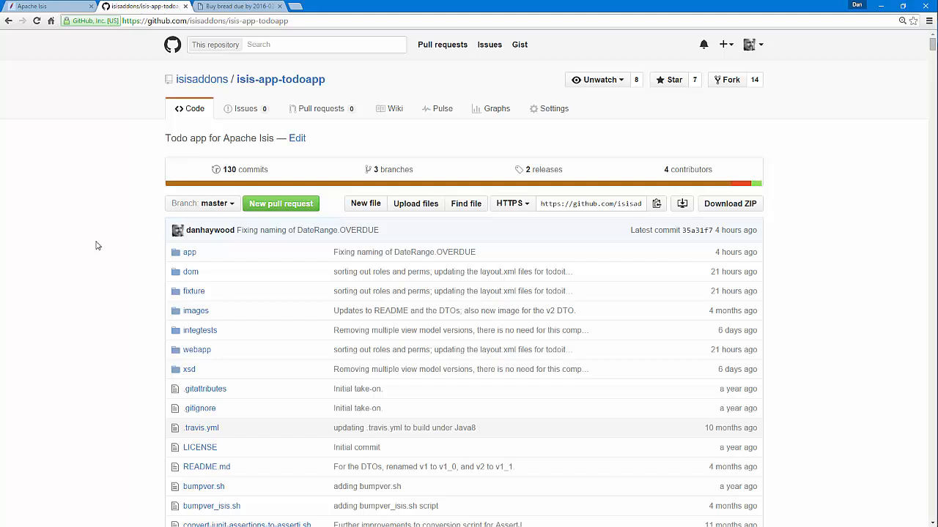
# Show the Buy bread item's Other and Metadata property groups, then Properties again
pyautogui.click(235, 7)
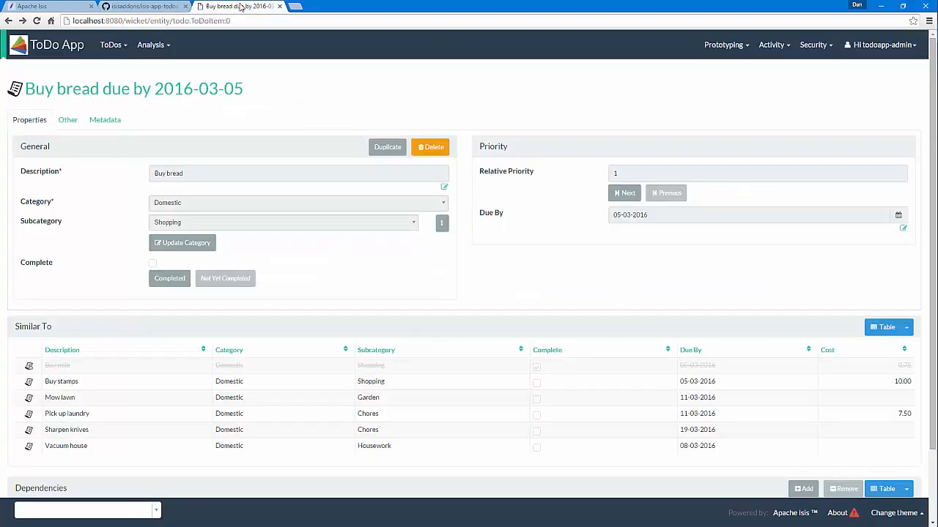
pyautogui.moveTo(573, 94)
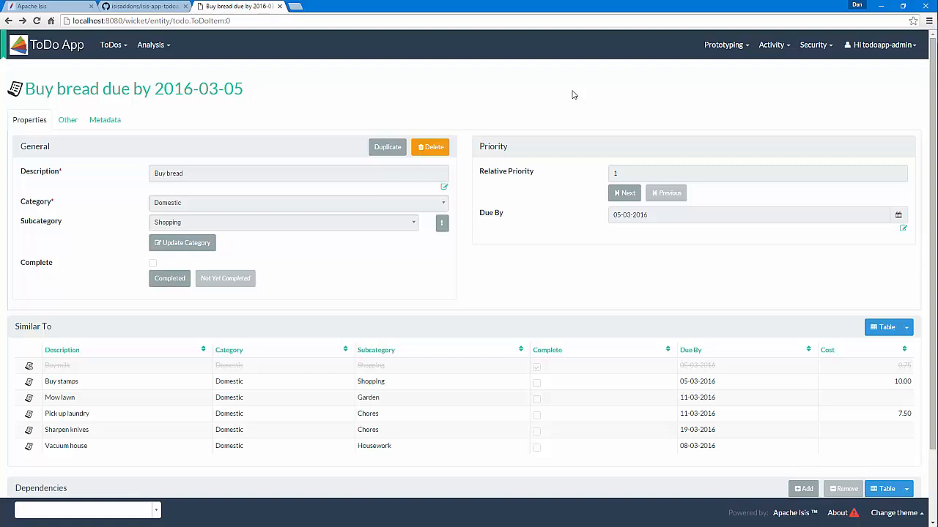
pyautogui.moveTo(370, 100)
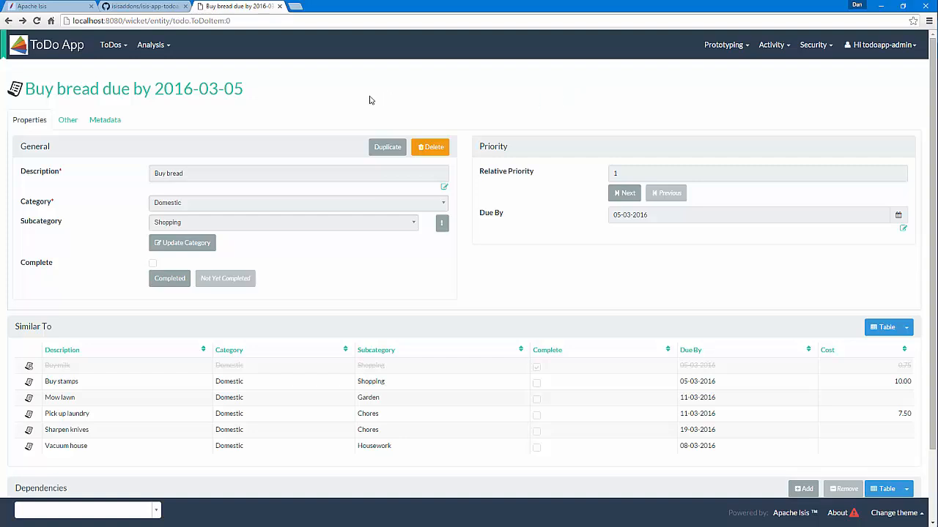
pyautogui.moveTo(56, 130)
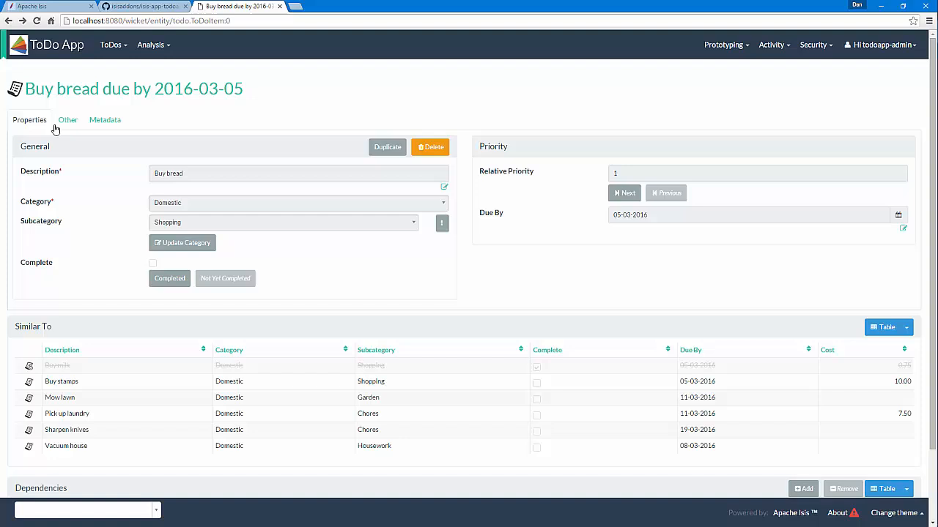
pyautogui.click(105, 120)
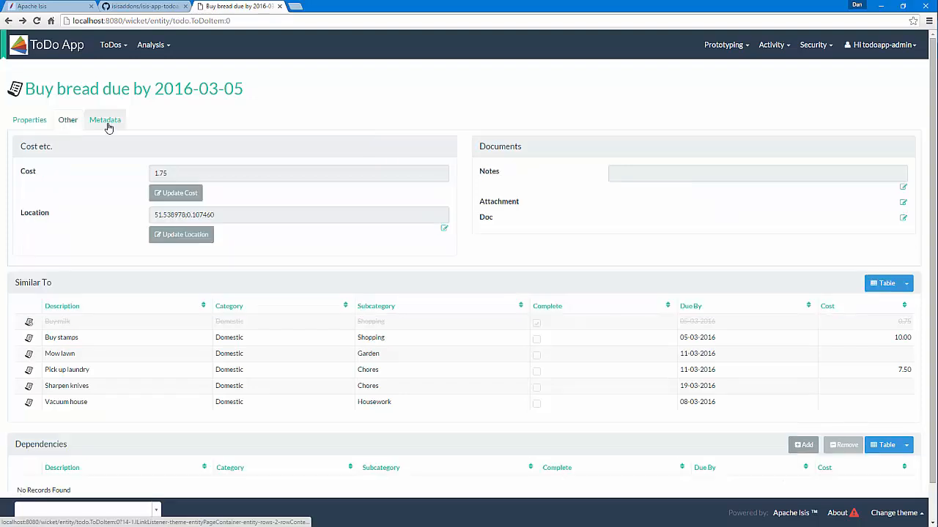
pyautogui.click(105, 120)
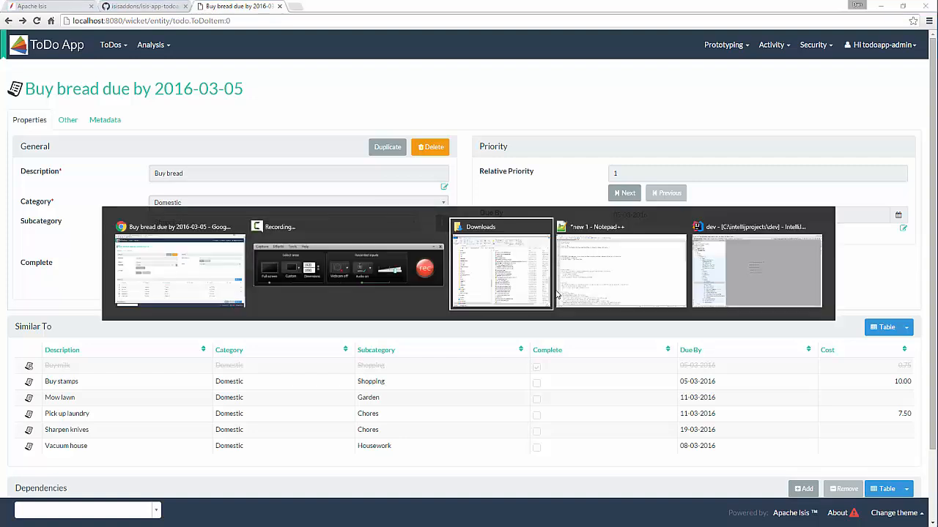
# Open ToDoItem.layout.xml from the Project tree and fold its rows to the domain object row
pyautogui.click(756, 271)
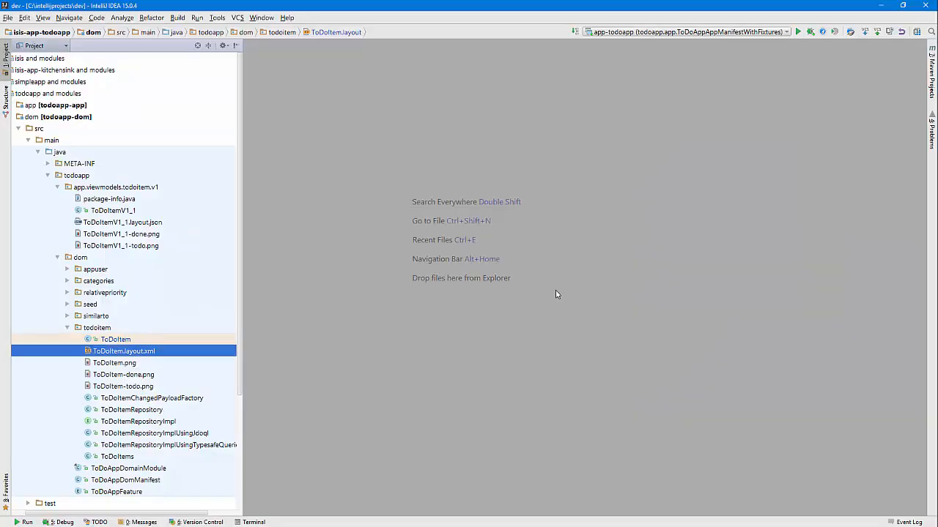
pyautogui.doubleClick(124, 351)
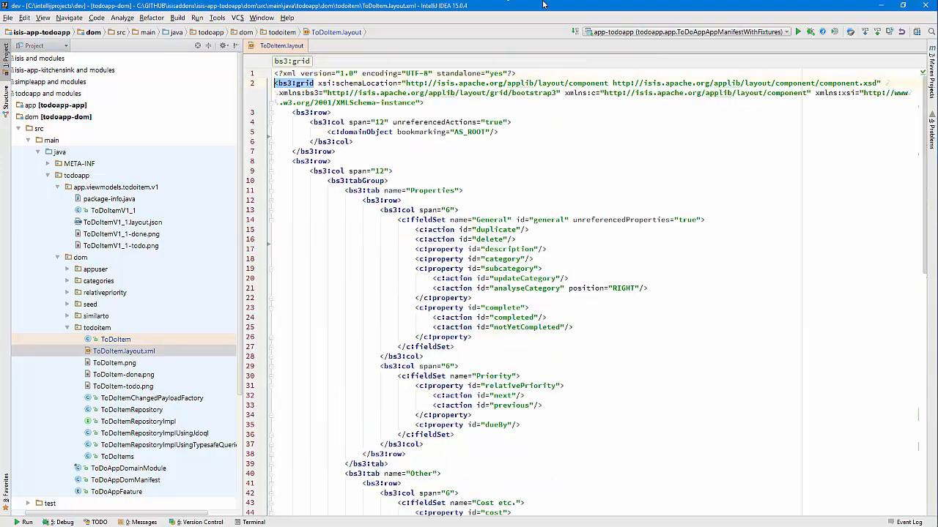
pyautogui.click(271, 113)
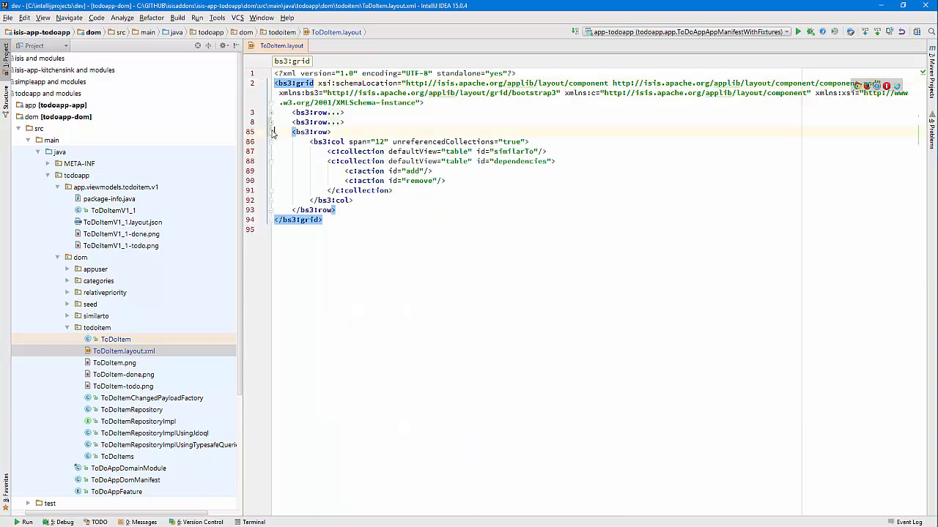
pyautogui.click(271, 131)
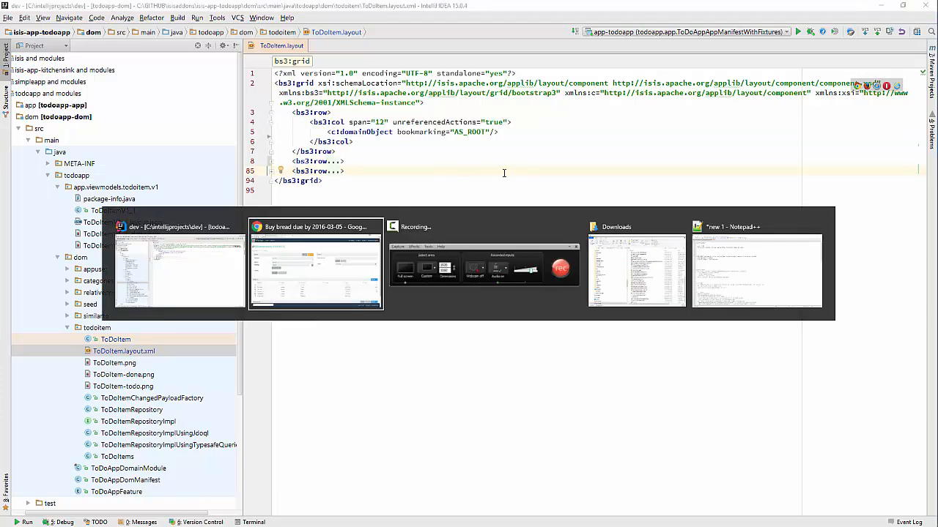
pyautogui.click(315, 267)
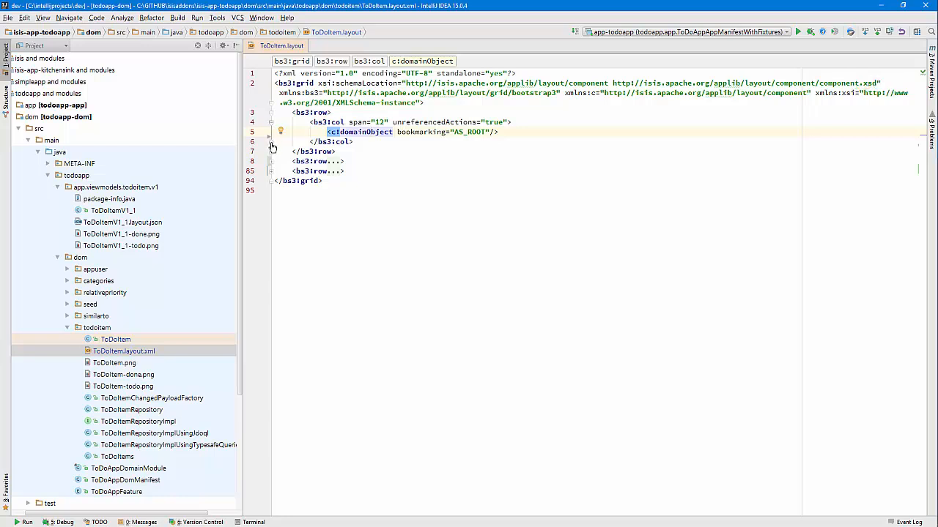
# Fold the first row and expand the second row's column holding the tab group
pyautogui.click(271, 121)
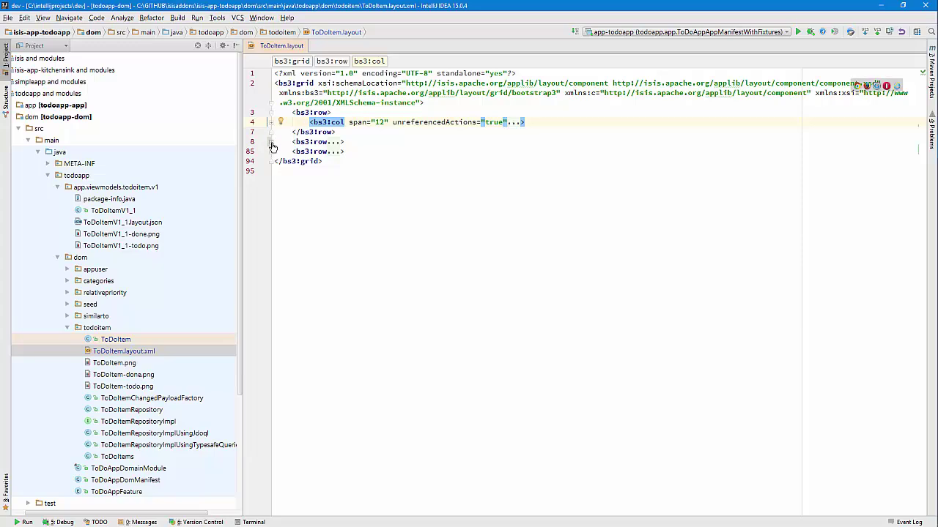
pyautogui.click(271, 142)
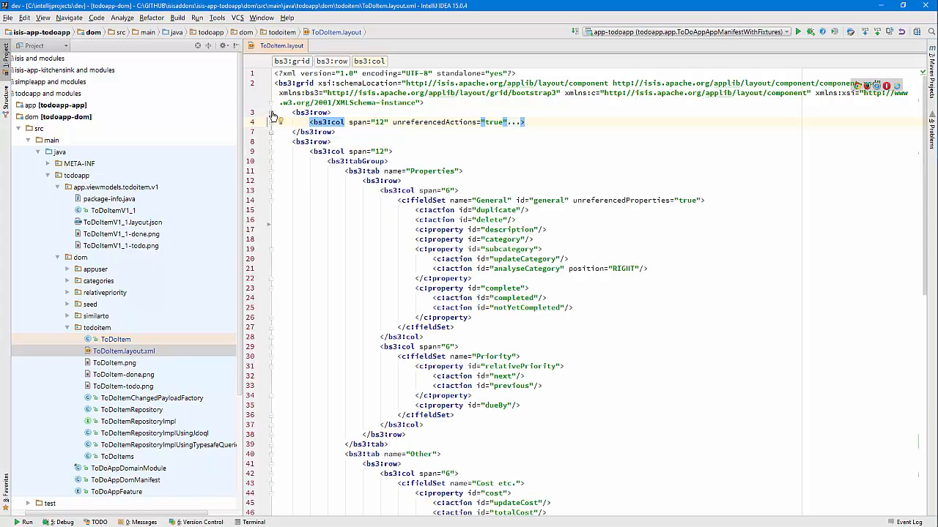
pyautogui.click(271, 112)
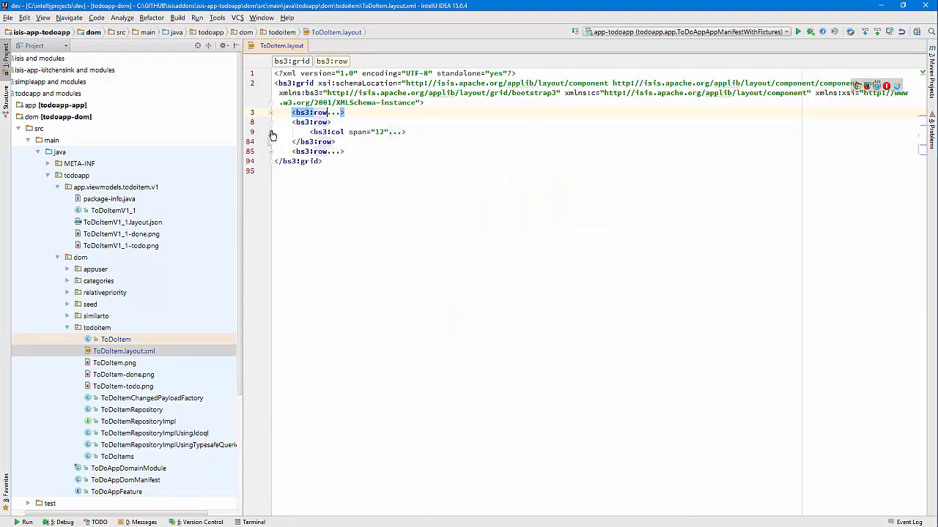
pyautogui.click(271, 132)
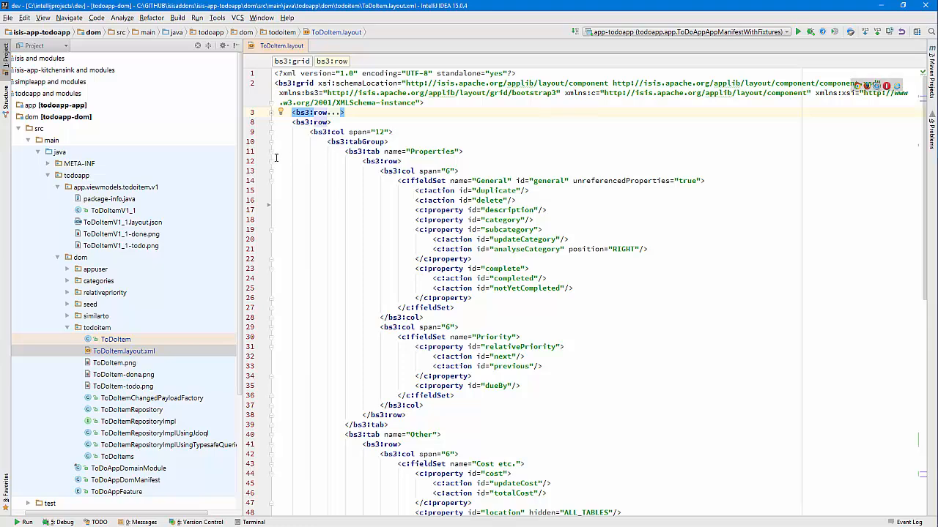
pyautogui.click(271, 142)
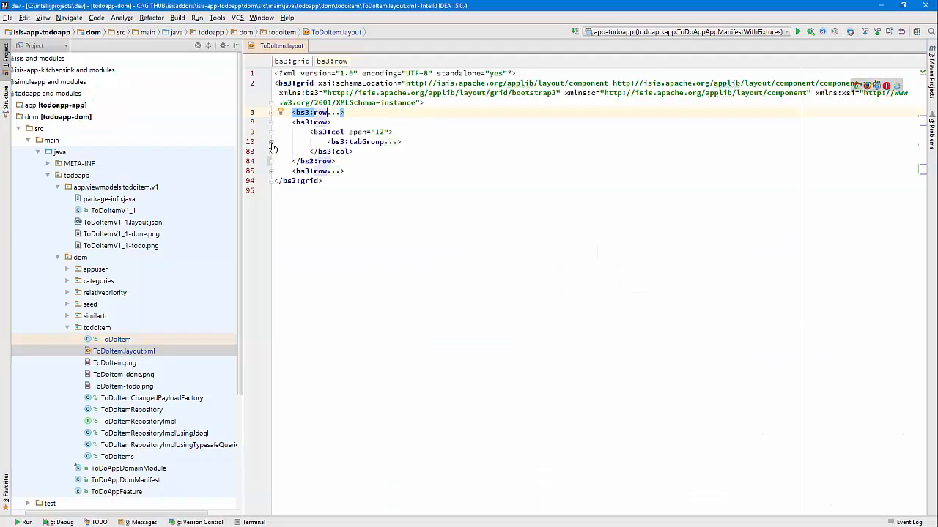
# Reveal the Properties, Other and Metadata tabs and expand Properties' General field set
pyautogui.click(272, 142)
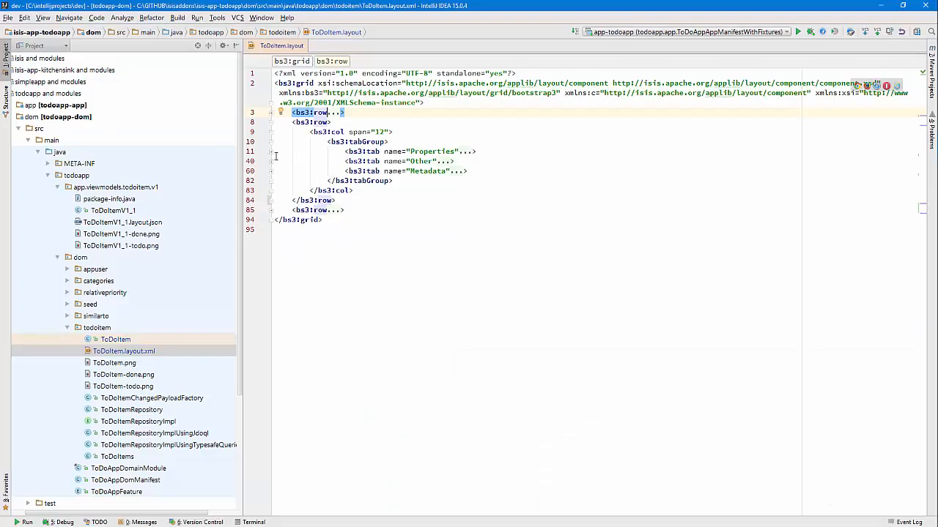
pyautogui.click(410, 151)
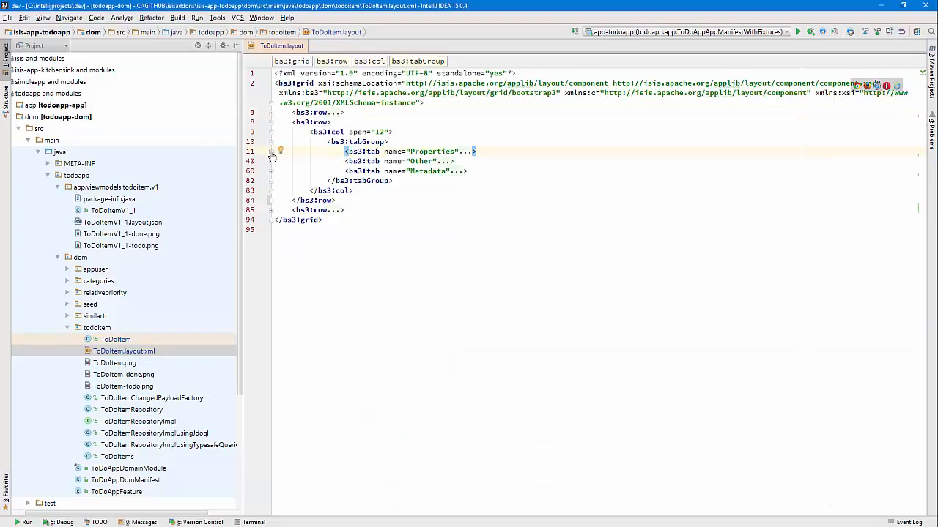
pyautogui.click(271, 151)
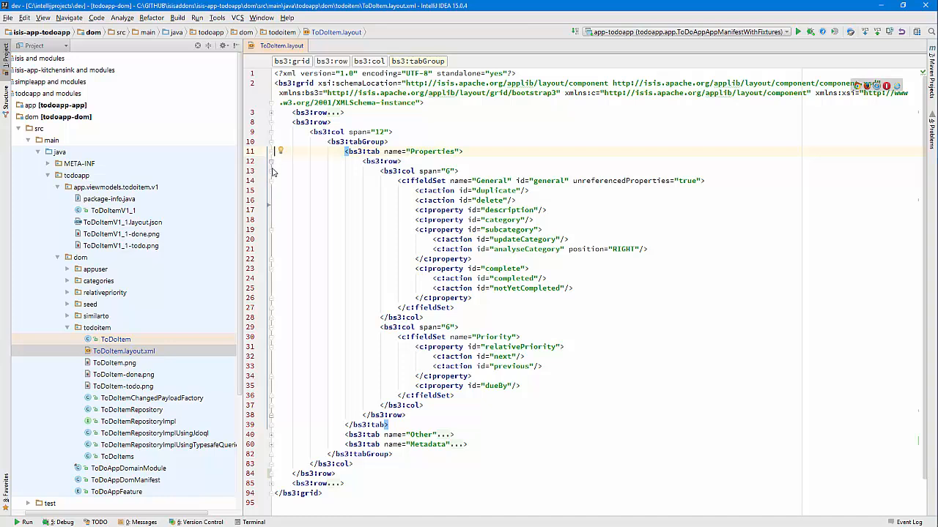
pyautogui.click(271, 171)
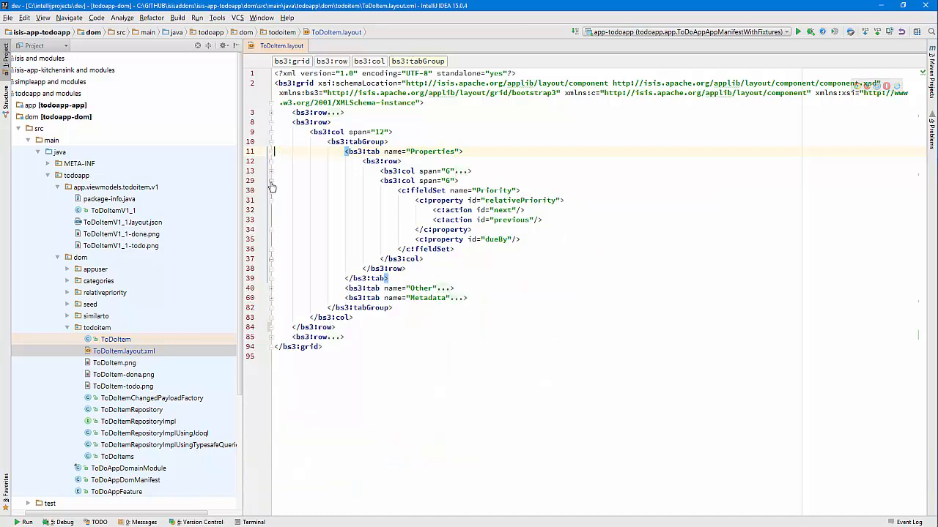
pyautogui.click(271, 181)
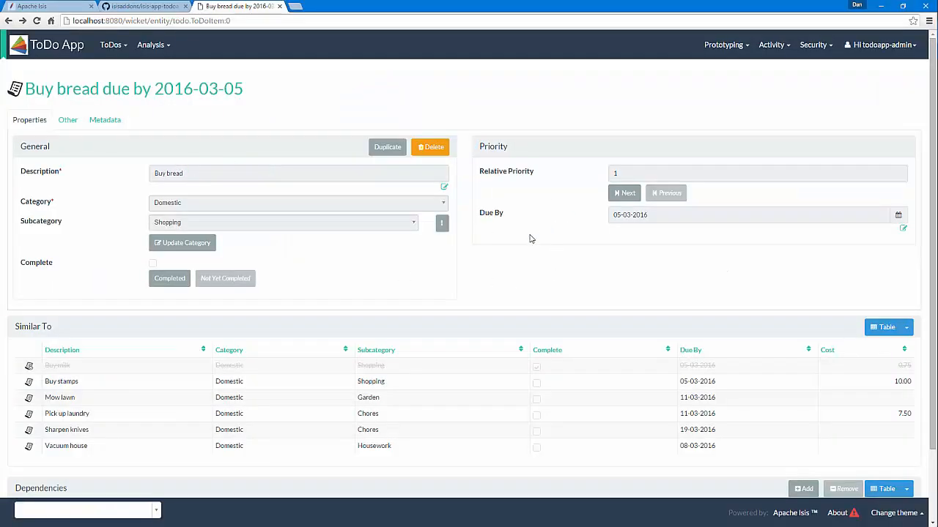
pyautogui.moveTo(542, 230)
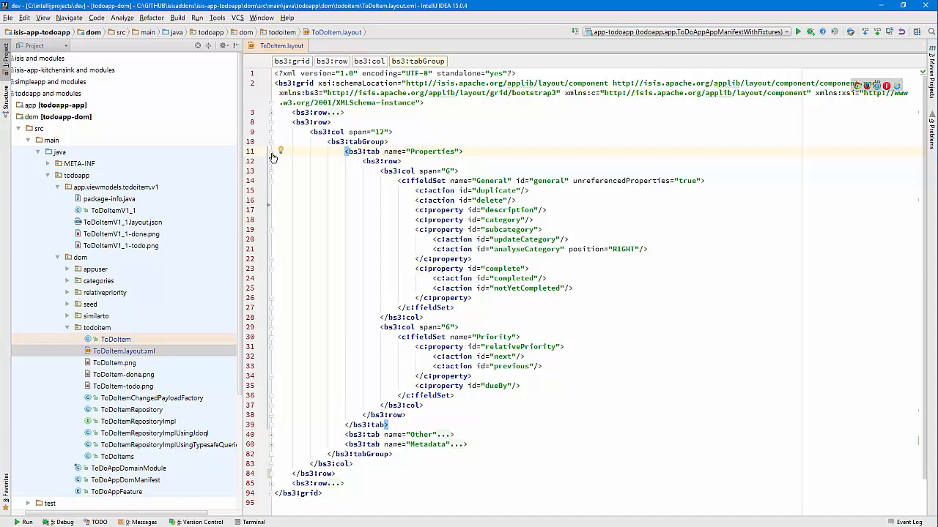
# Collapse the Properties tab and tab row, expand the bottom row with similarTo and dependencies
pyautogui.click(273, 152)
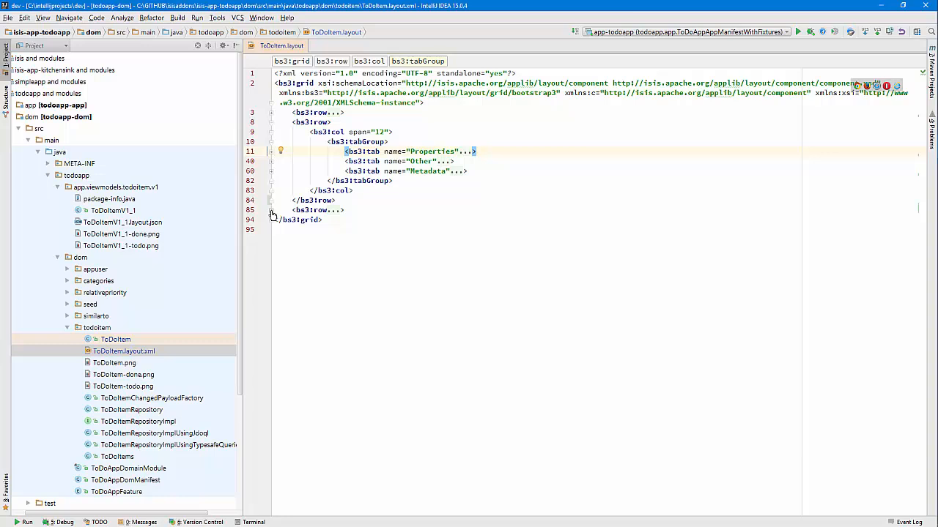
pyautogui.click(271, 210)
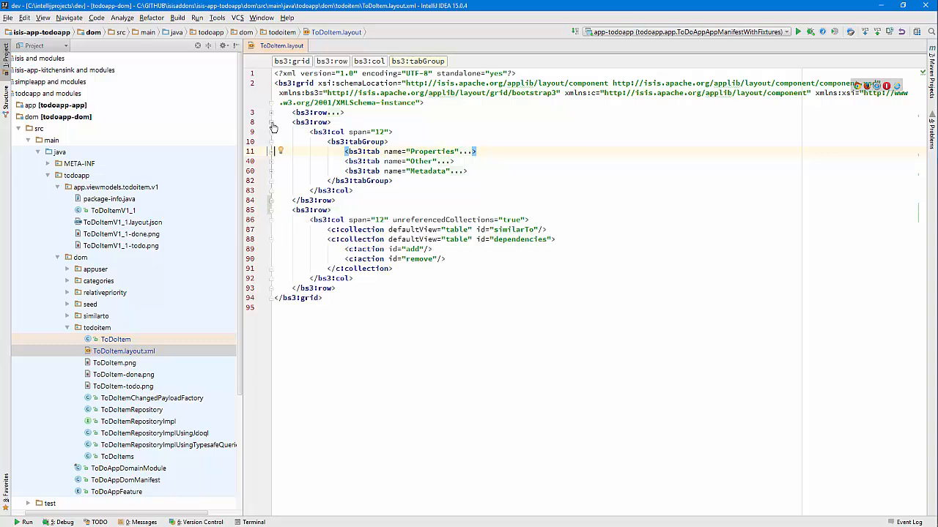
pyautogui.click(272, 123)
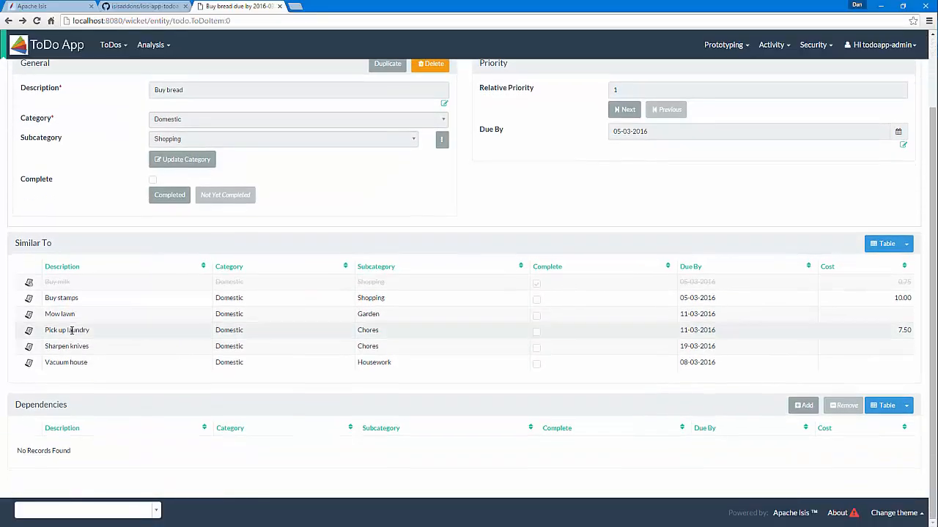
pyautogui.scroll(3)
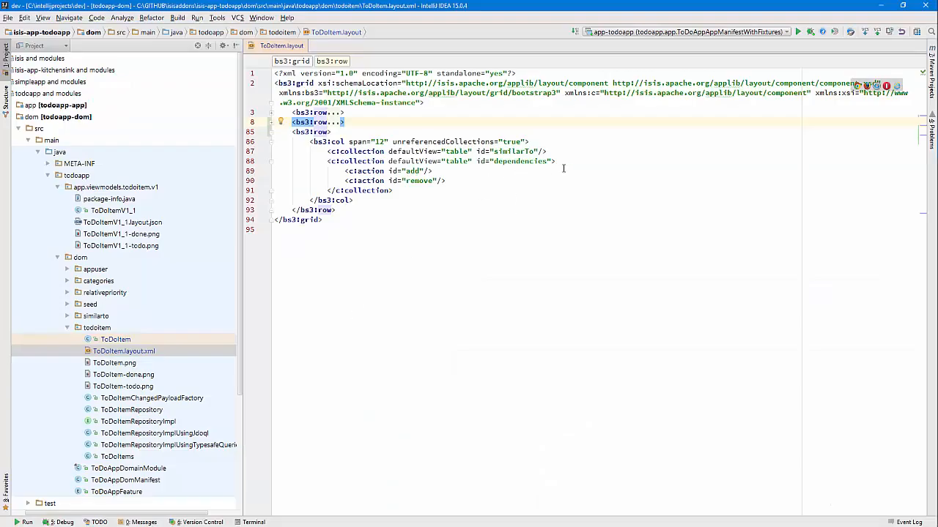
pyautogui.click(440, 141)
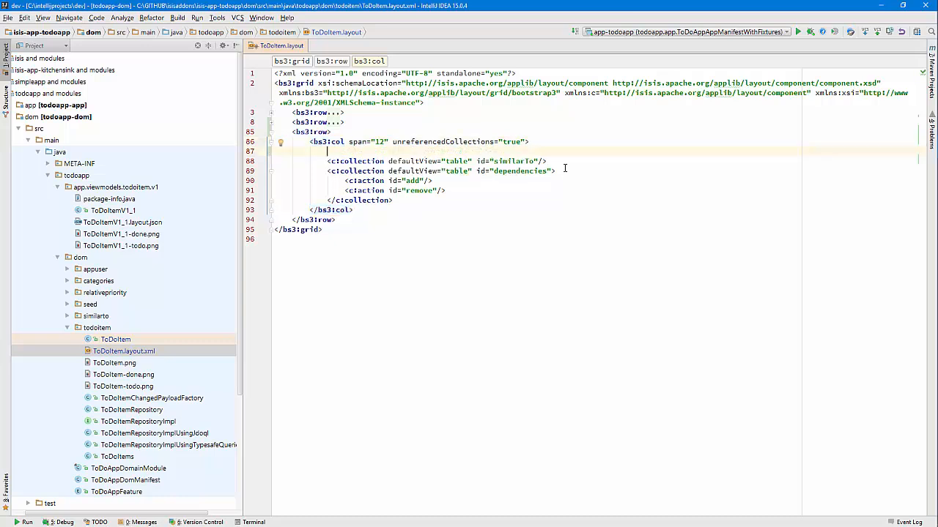
# Add a bs3:row with a span-12 bs3:col and a bs3:tabGroup above the collections
pyautogui.write('<')
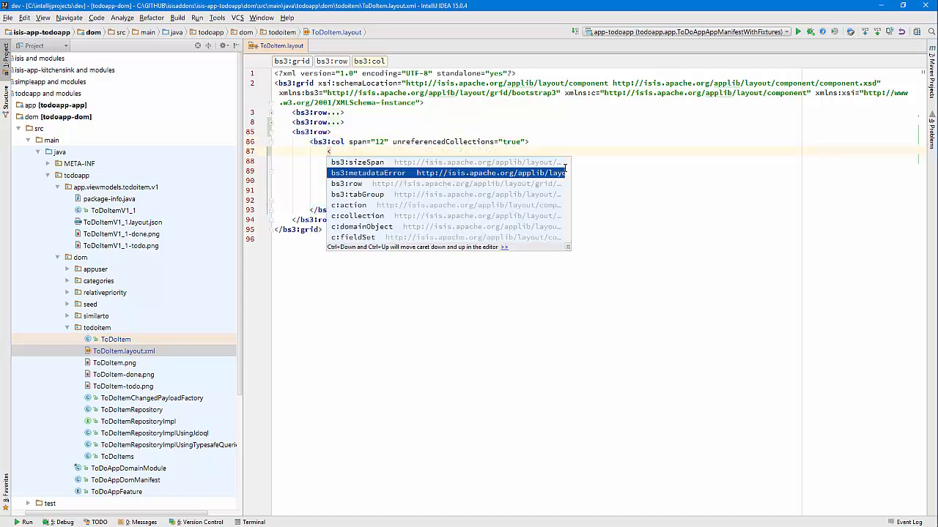
pyautogui.press('Down')
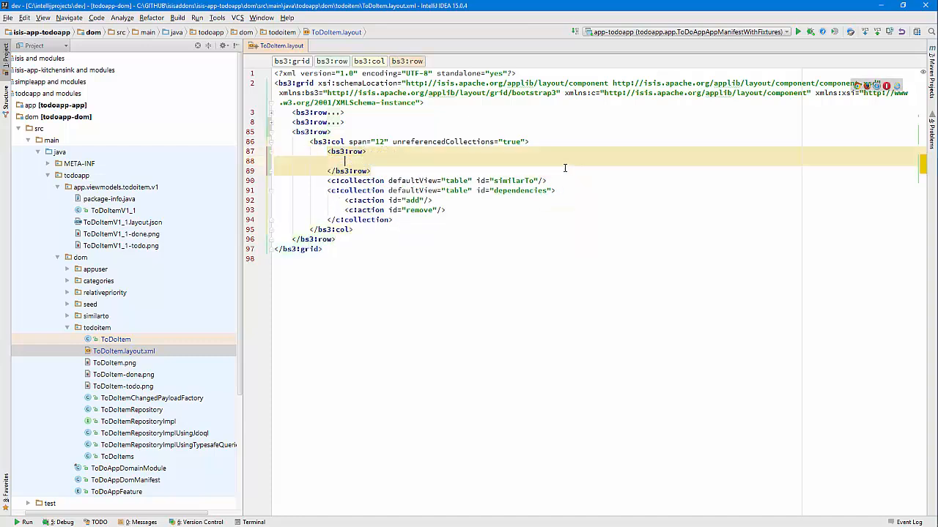
pyautogui.write('<bs3:col span="12">')
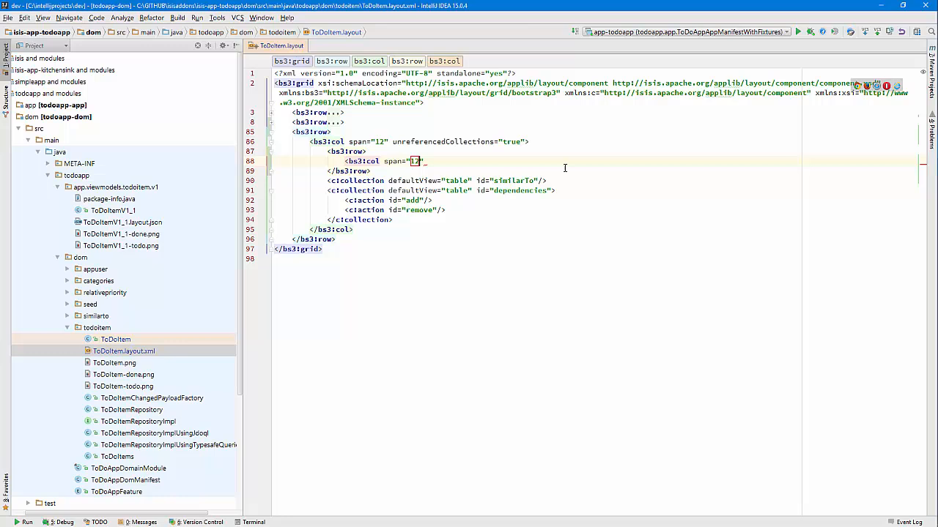
pyautogui.press('enter')
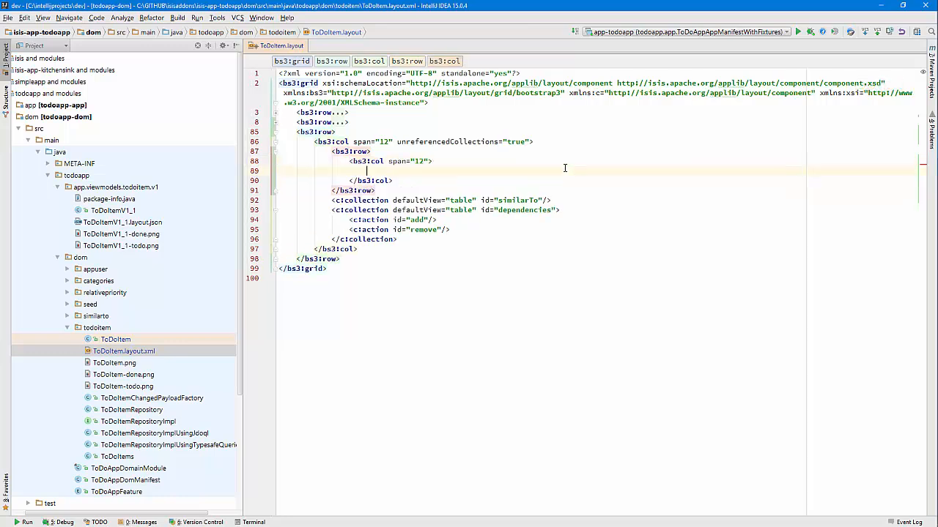
pyautogui.write('<bs3:tabGroup>')
pyautogui.write('<bs3:tab name="Similar to">')
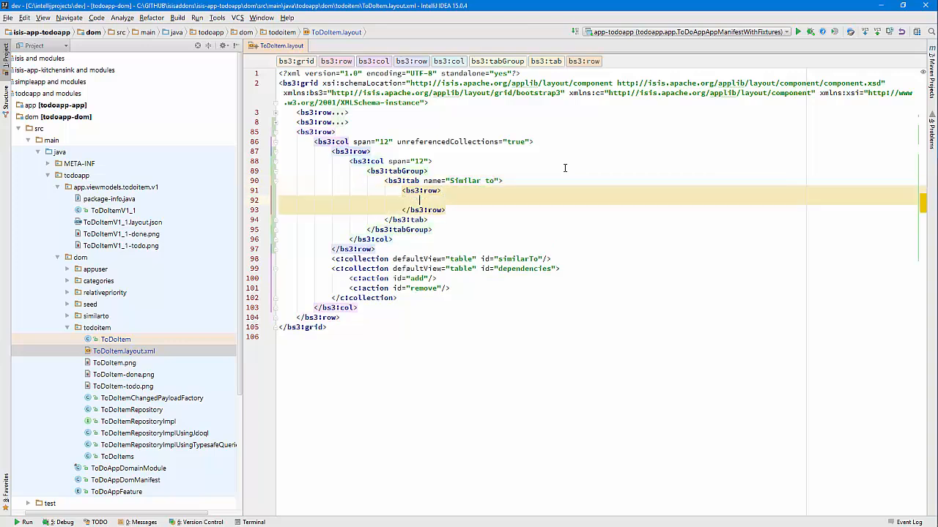
# Wrap similarTo in a Similar to tab and dependencies in a Dependencies tab
pyautogui.write('<bs3:col span="')
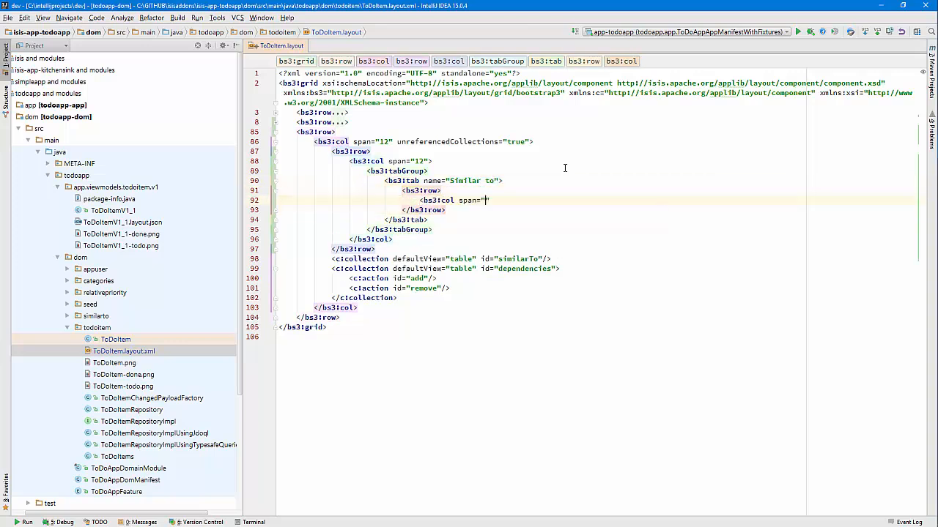
pyautogui.press('enter')
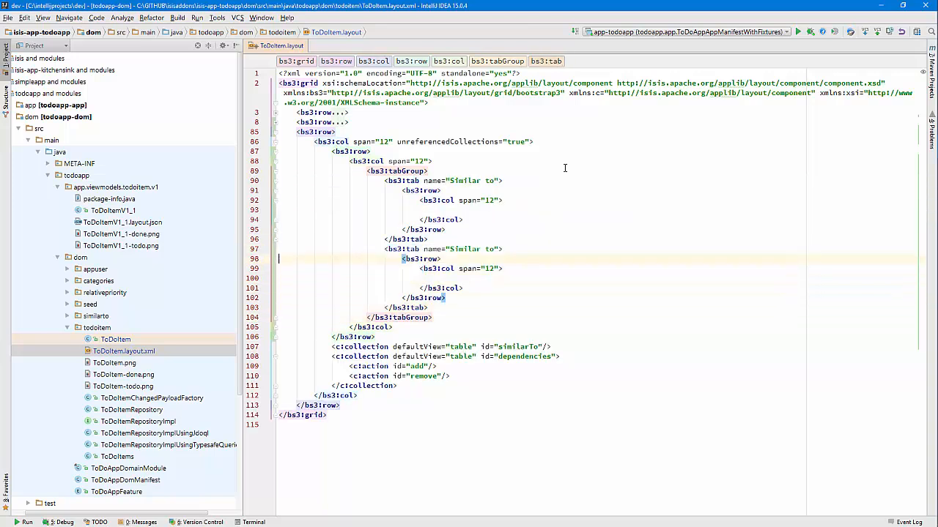
pyautogui.write('Dependencies')
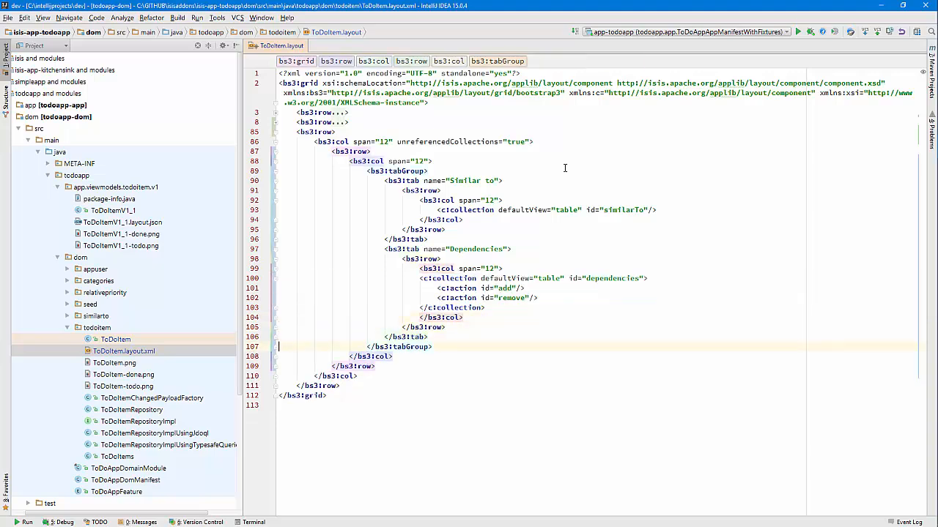
pyautogui.click(196, 18)
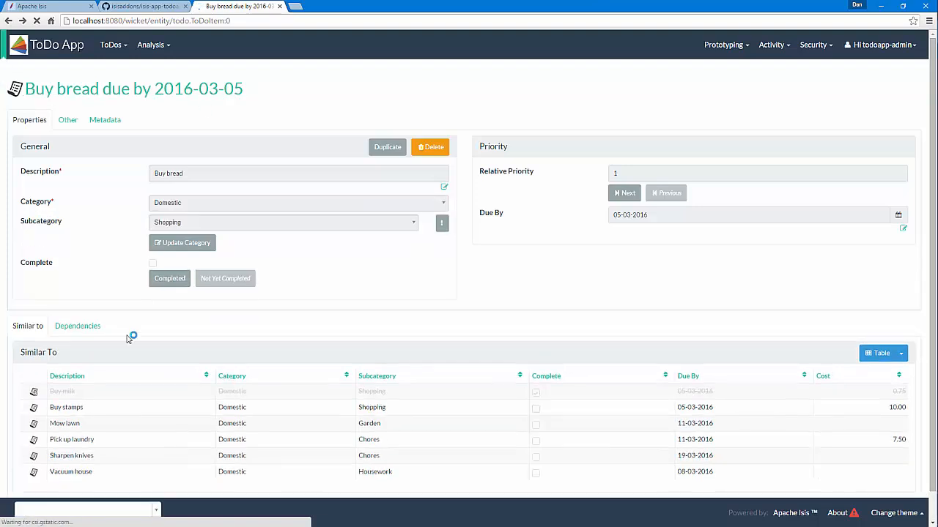
# Check the Dependencies tab shows no records, then return to the Similar to tab
pyautogui.click(77, 326)
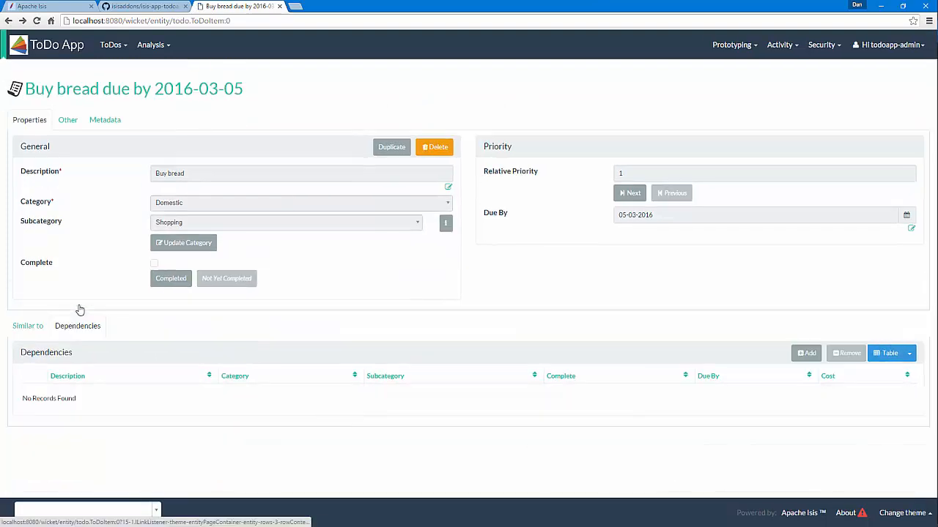
pyautogui.click(27, 325)
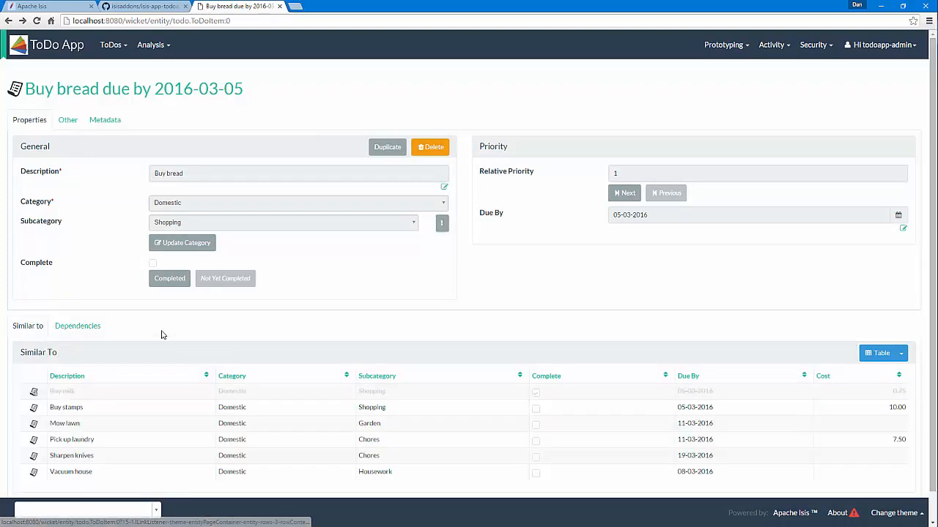
pyautogui.moveTo(585, 238)
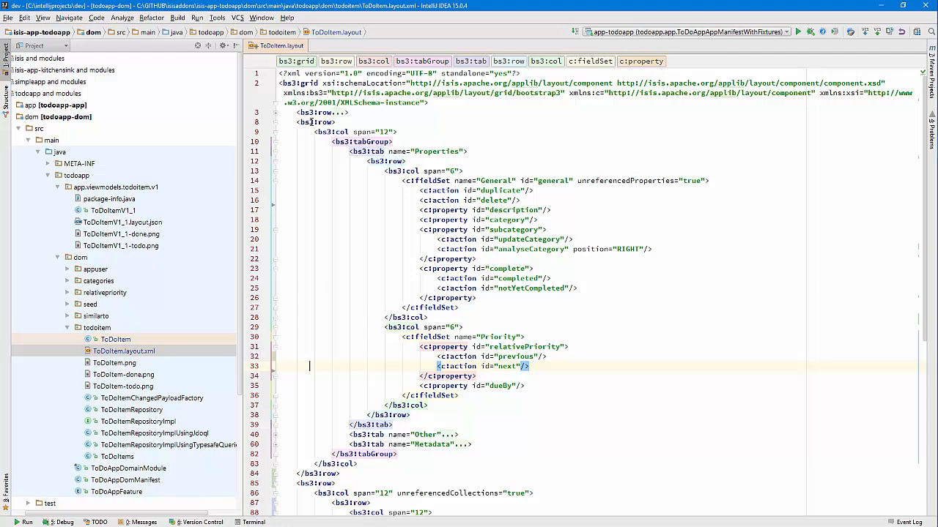
# Swap next/previous, set analyseCategory position BELOW and duplicate position PANEL_DROPDOWN
pyautogui.click(196, 18)
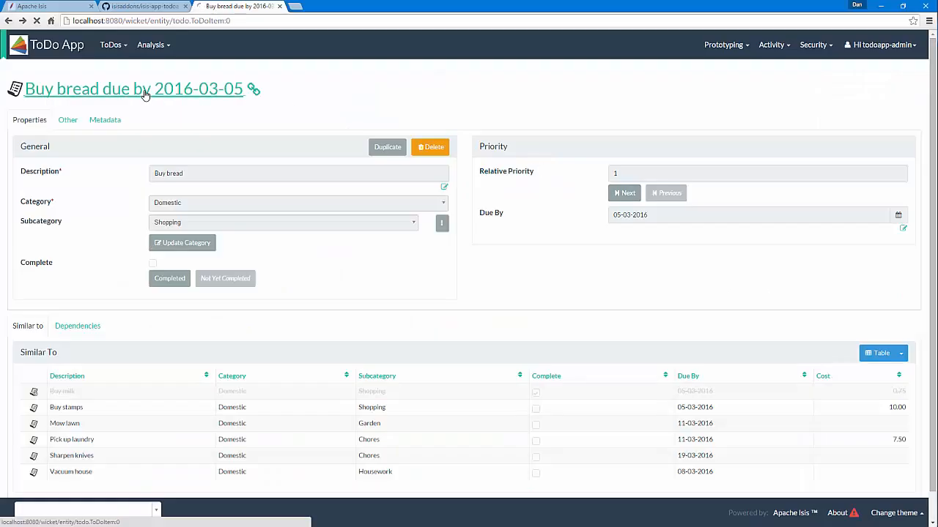
pyautogui.click(623, 193)
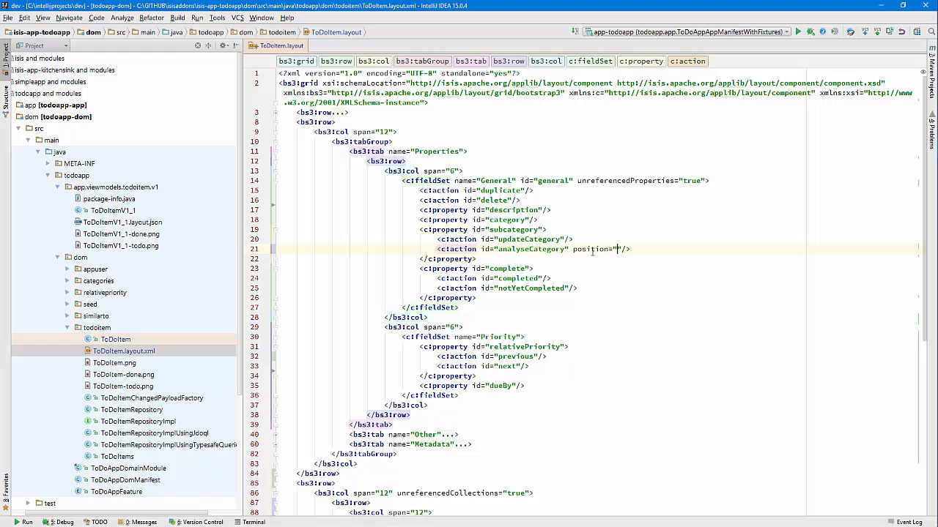
pyautogui.write('BELOW')
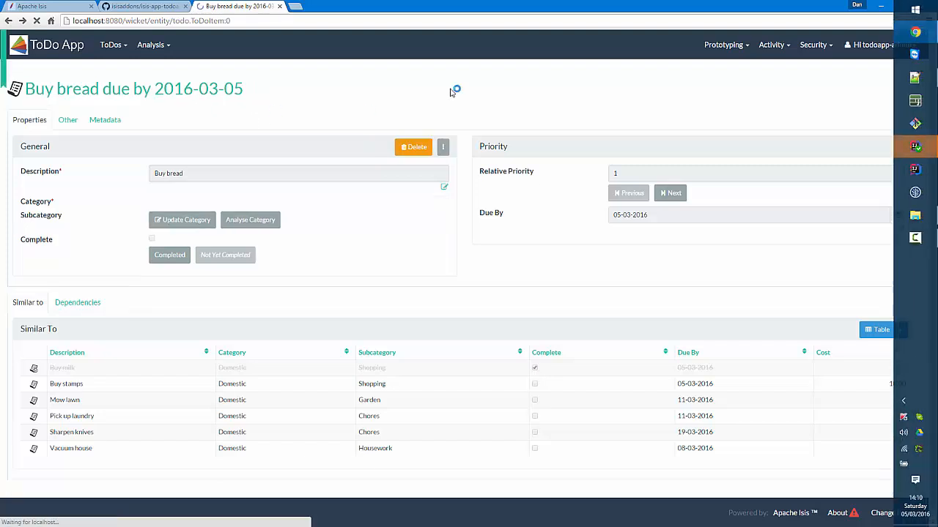
# Reload the Buy bread item to see Duplicate moved into the General dropdown
pyautogui.click(443, 148)
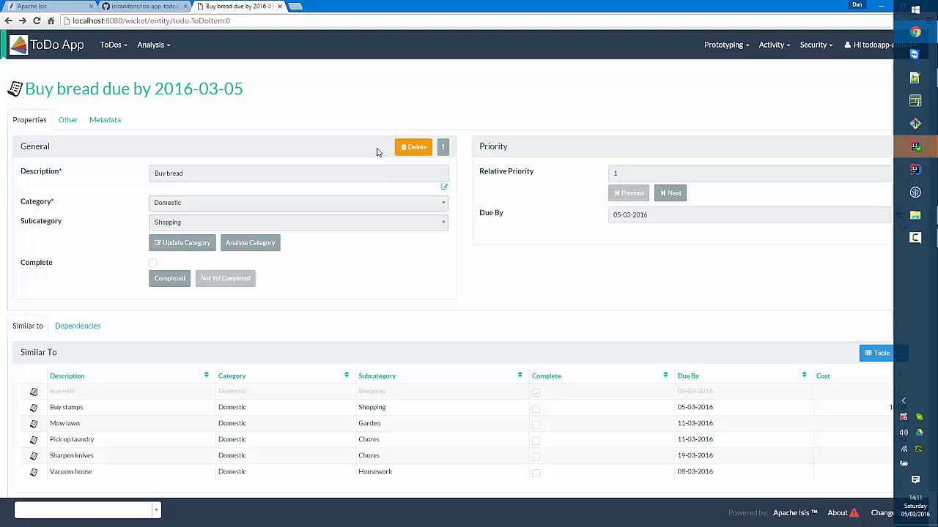
pyautogui.moveTo(71, 49)
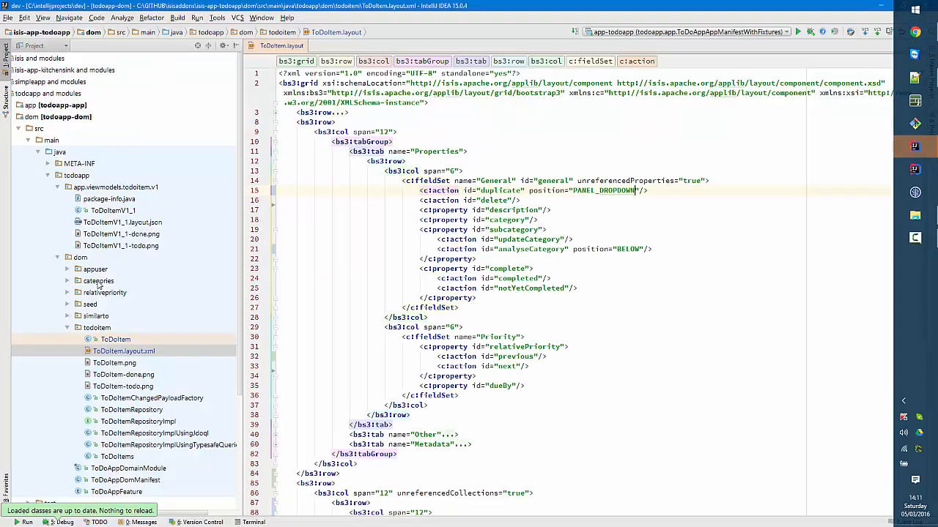
# Open ToDoAppDashboard.layout.xml via Go to File (Ctrl+Shift+N)
pyautogui.press('ctrl+shift+n')
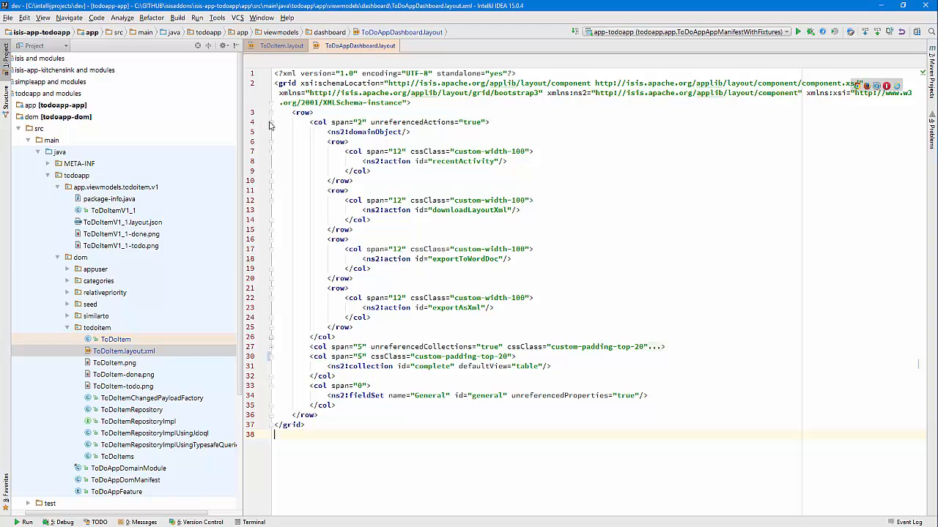
# Fold and unfold the action col in ToDoAppDashboard.layout.xml and select its custom-width-100 class
pyautogui.click(271, 122)
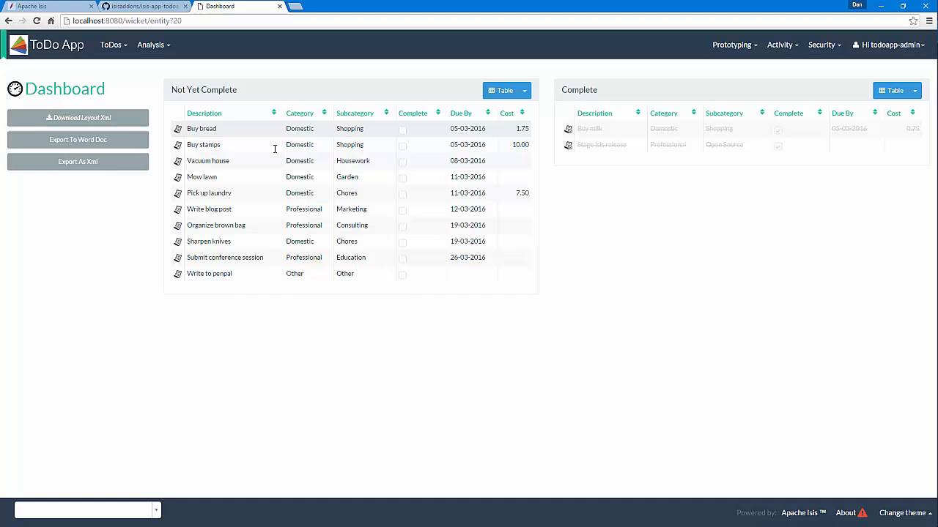
pyautogui.moveTo(160, 279)
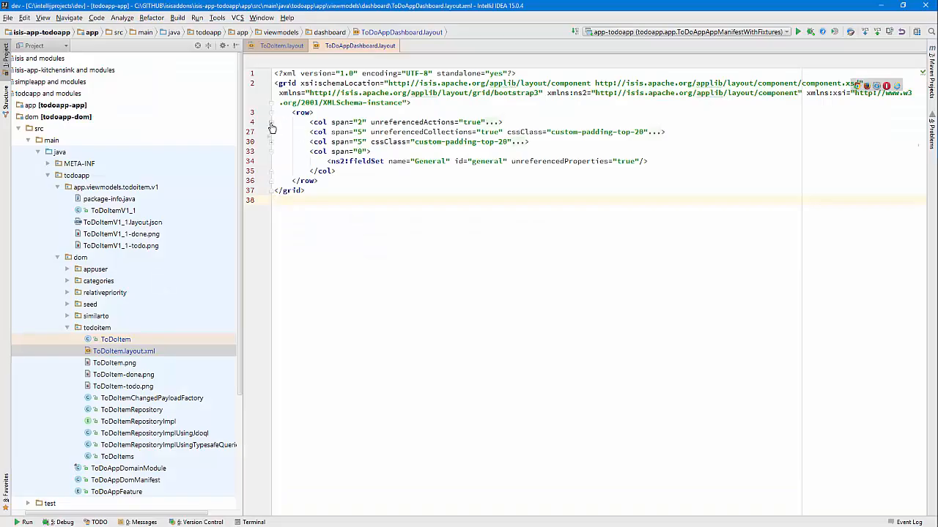
pyautogui.click(271, 126)
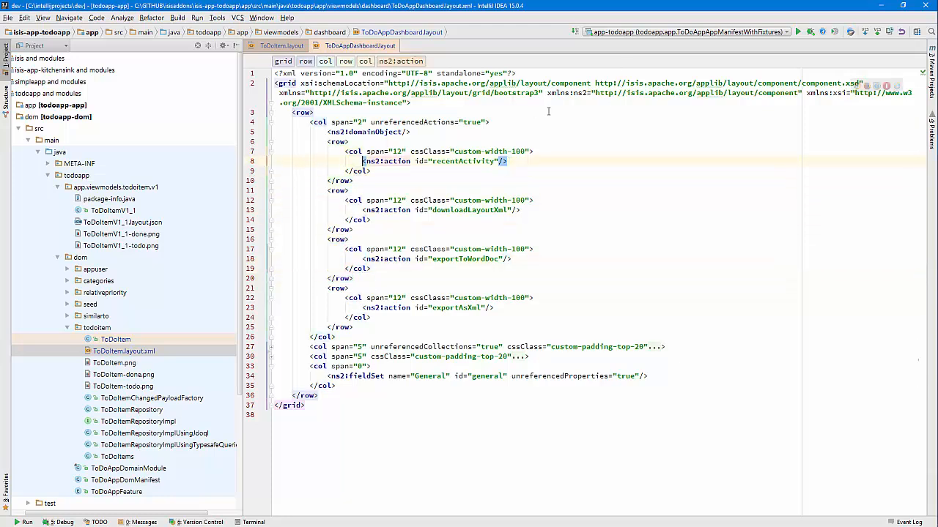
pyautogui.doubleClick(467, 151)
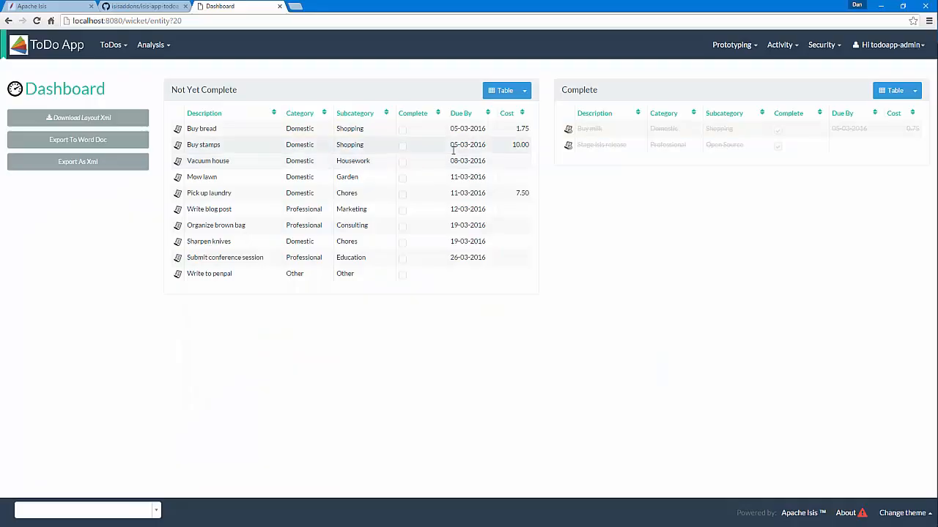
# Inspect the Download Layout Xml button in DevTools and select its col-md-12 custom-width-100 div
pyautogui.rightClick(78, 117)
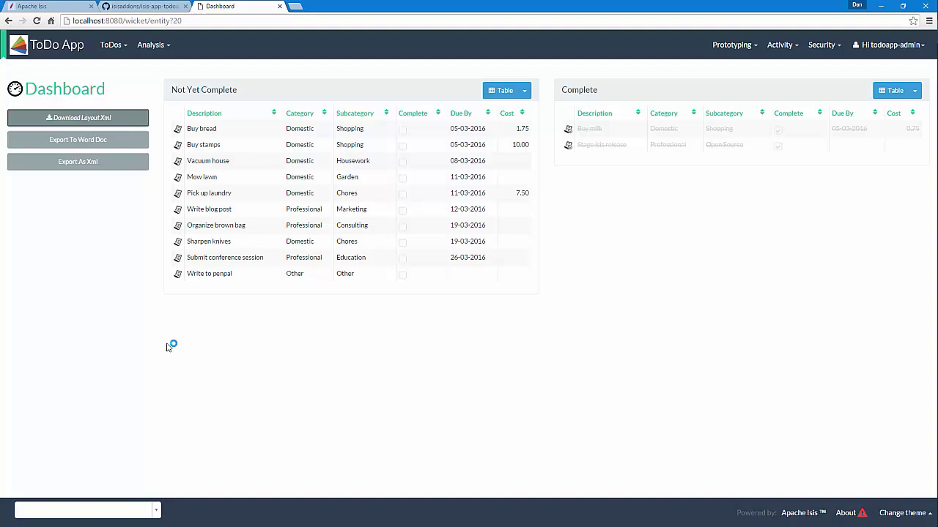
pyautogui.press('F12')
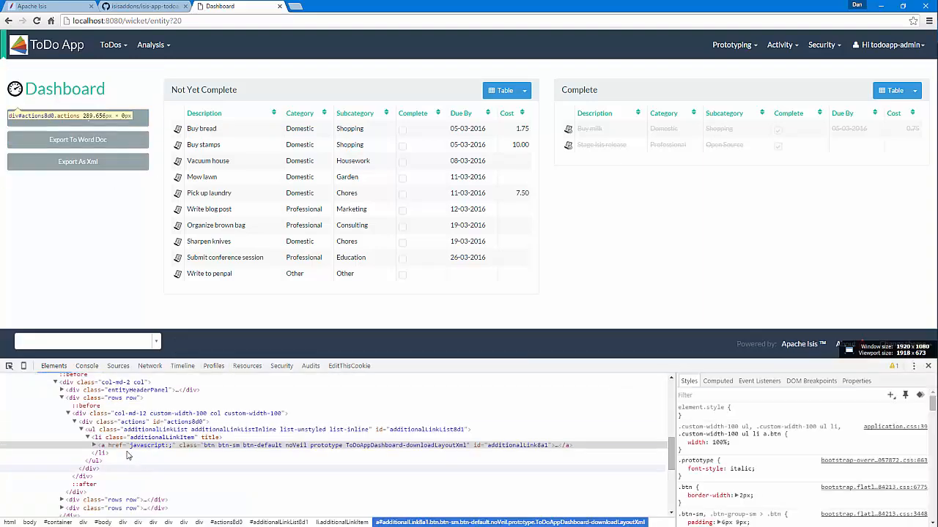
pyautogui.click(176, 413)
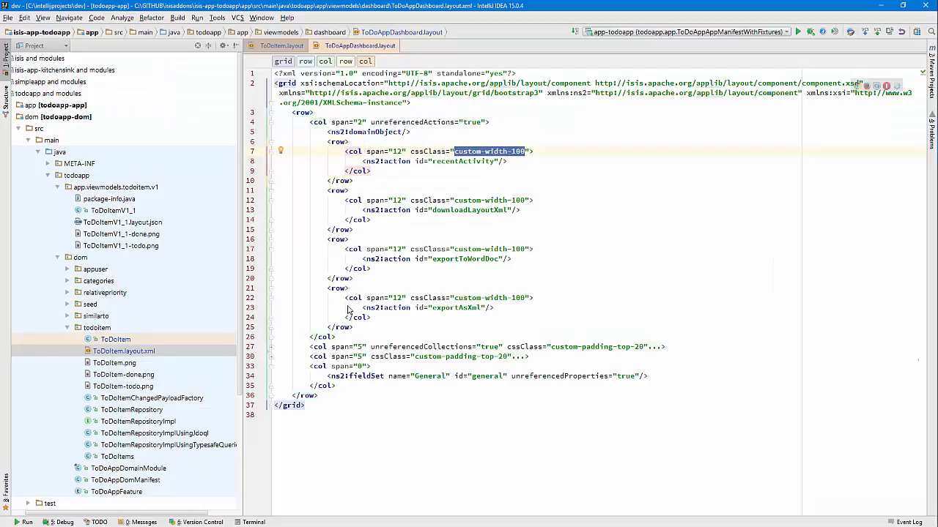
pyautogui.write('appli')
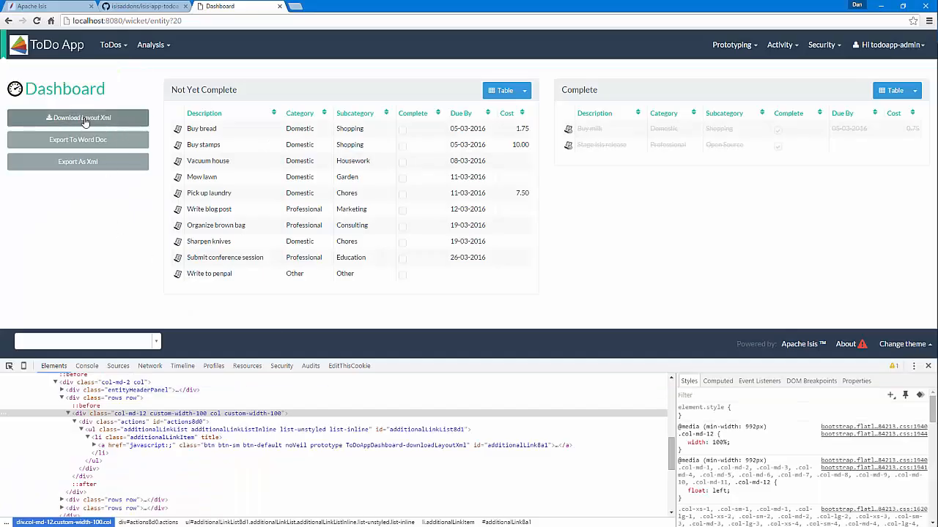
pyautogui.moveTo(130, 233)
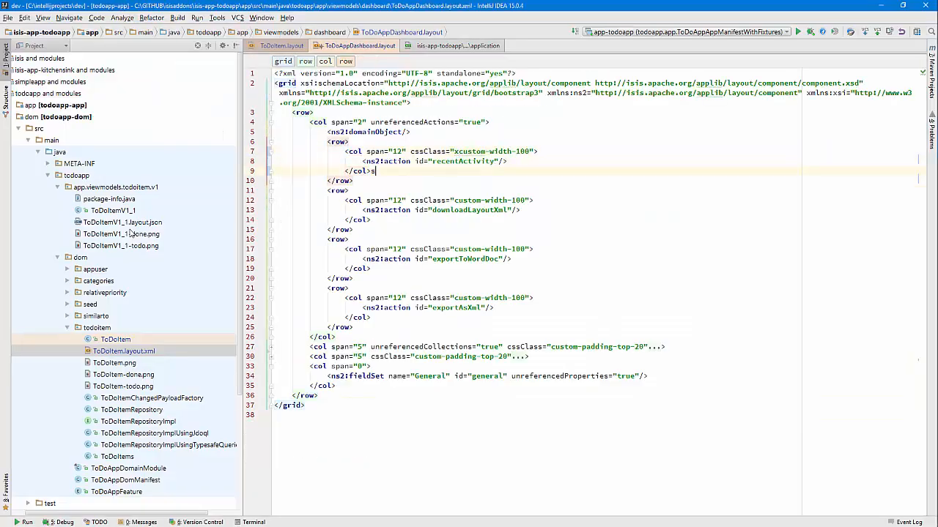
# Remove the stray character after </col> and edit the downloadLayoutXml column's class toward xcustom-width-100
pyautogui.press('Backspace')
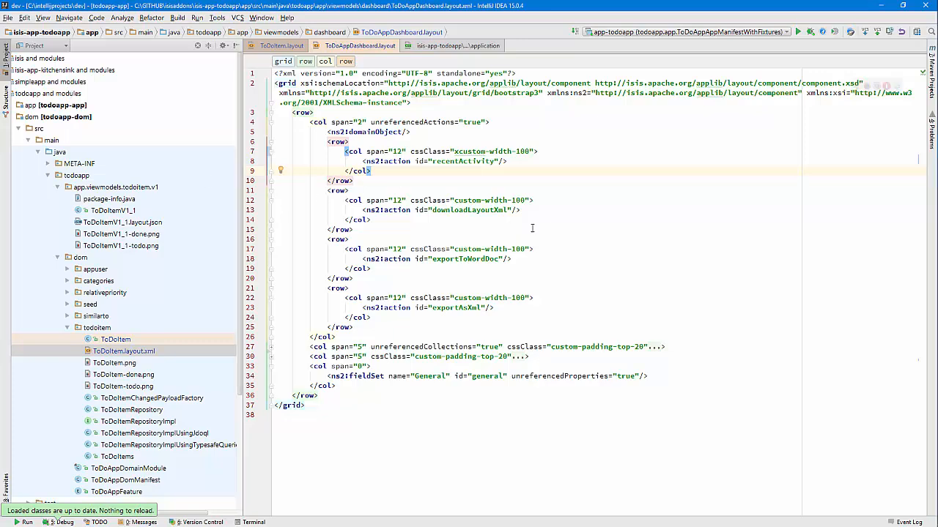
pyautogui.click(456, 200)
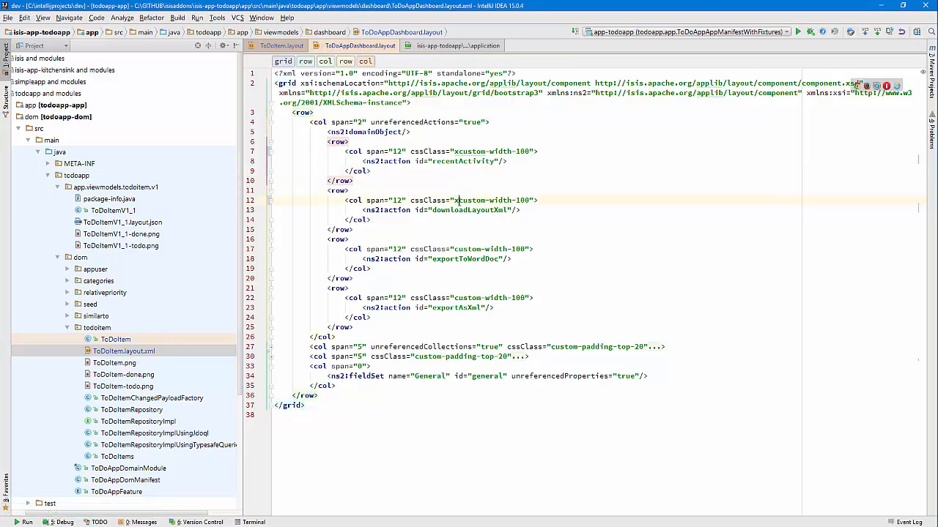